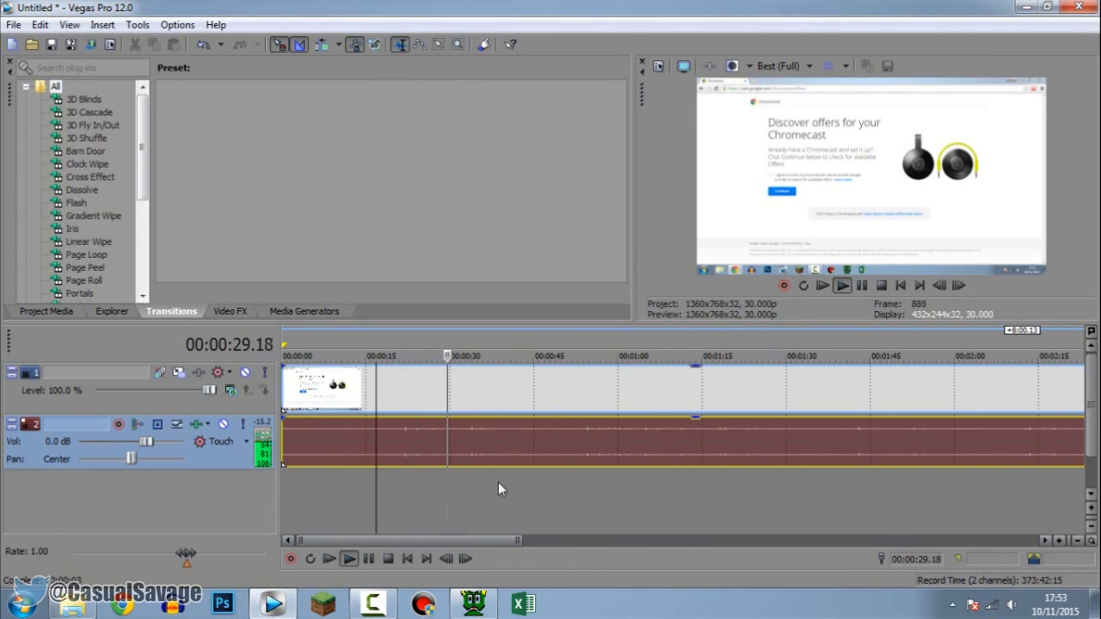
# Play the timeline from the start to check the voice at 12.0 dB, then stop.
pyautogui.click(862, 286)
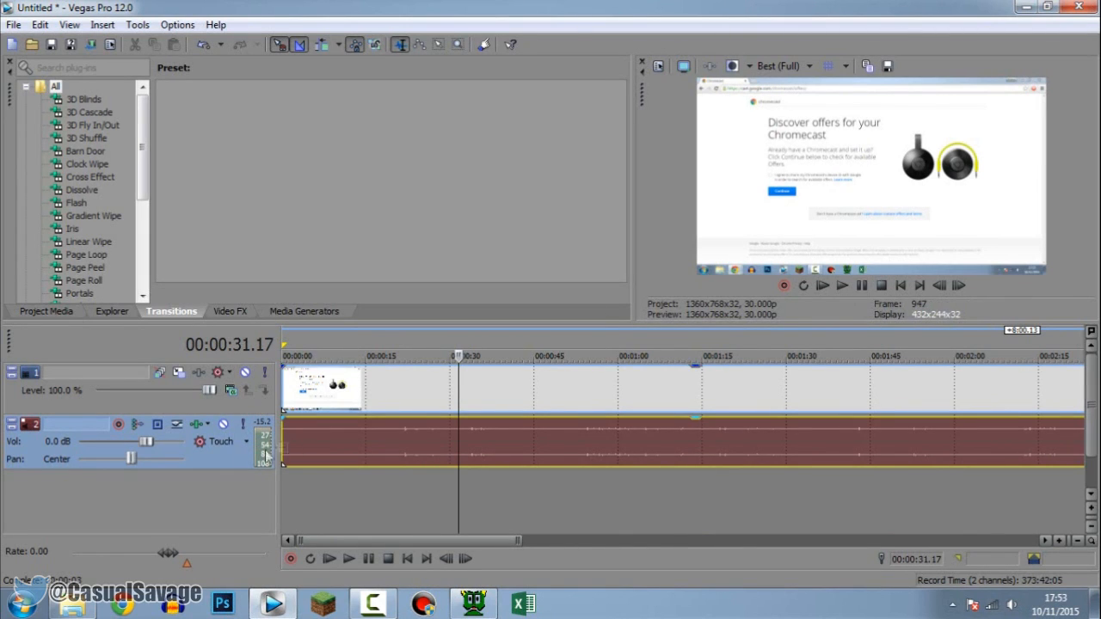
pyautogui.moveTo(344, 418)
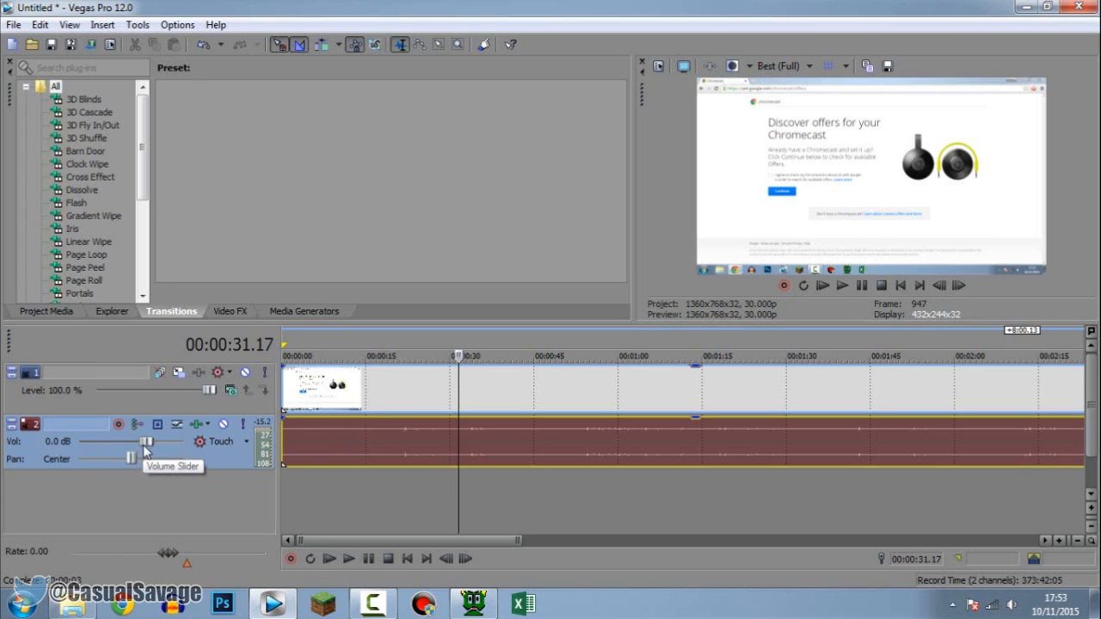
pyautogui.moveTo(148, 444)
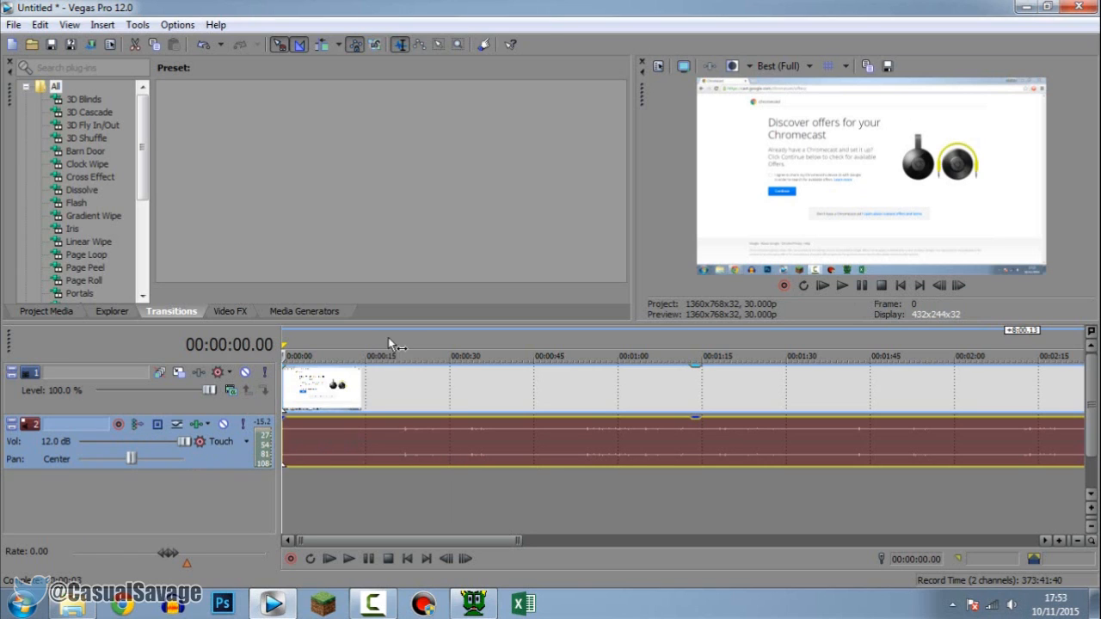
pyautogui.click(347, 557)
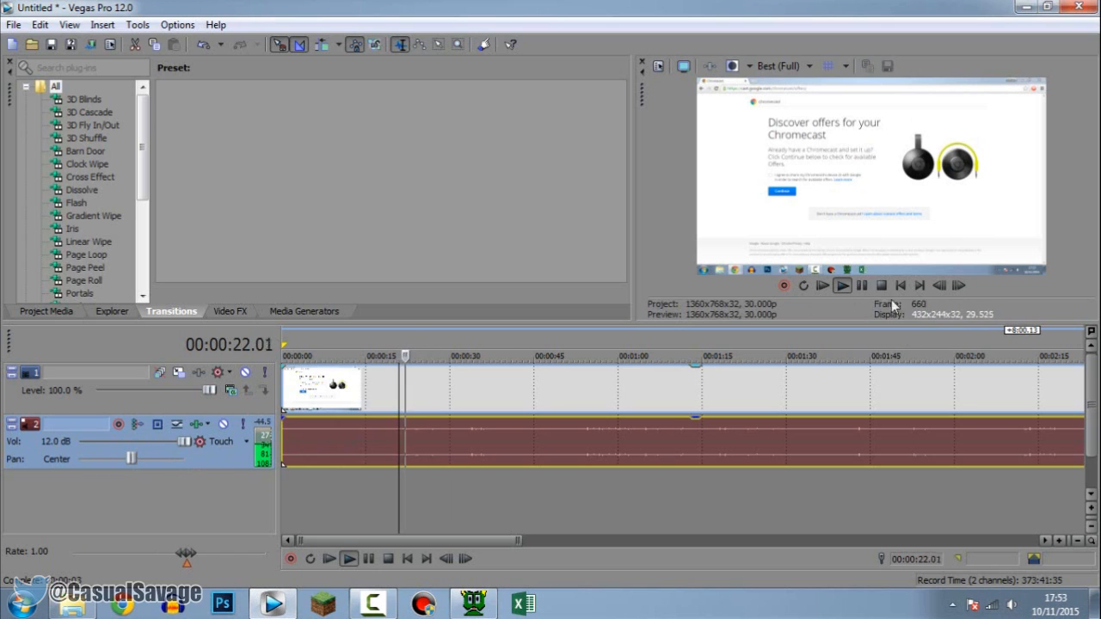
pyautogui.click(843, 285)
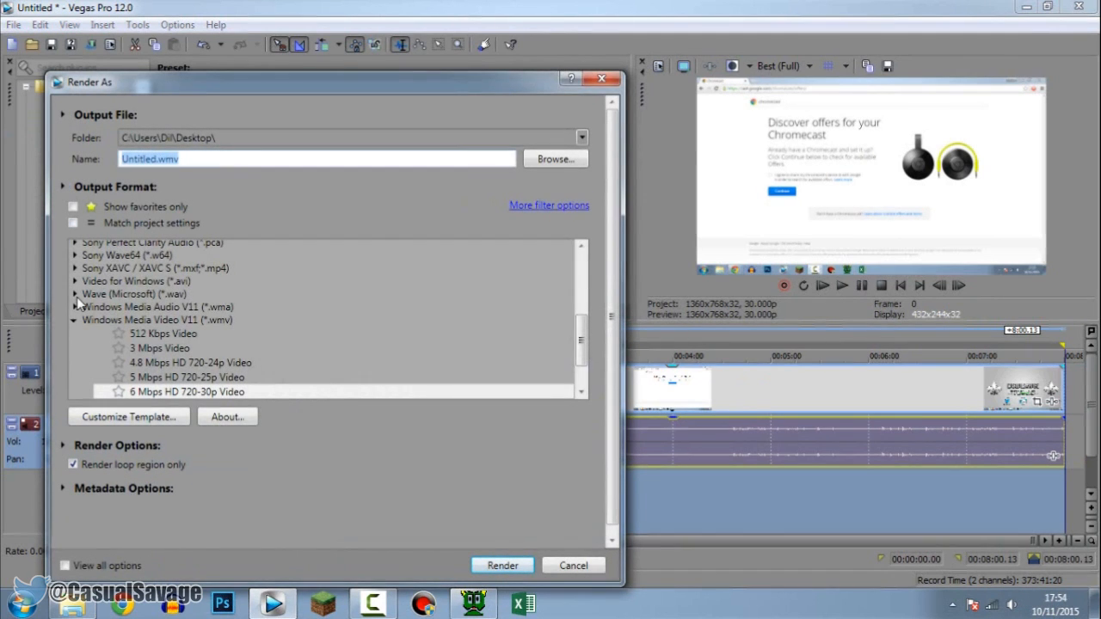
# Choose Wave (Microsoft) with the Default Template for rendering, then switch to Audacity.
pyautogui.click(134, 292)
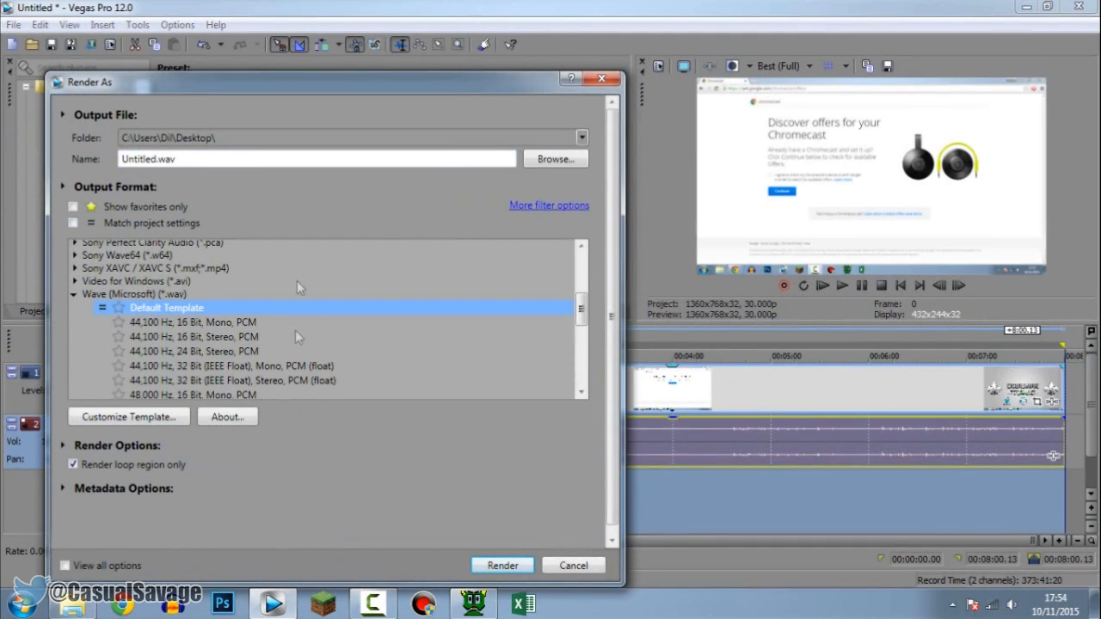
pyautogui.click(502, 564)
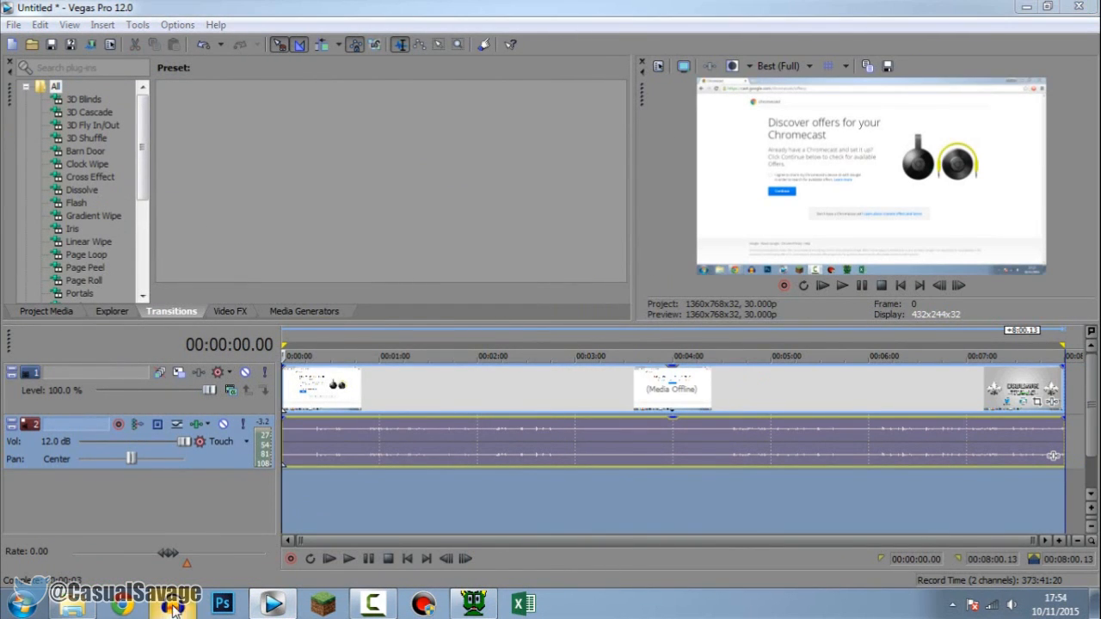
pyautogui.click(172, 602)
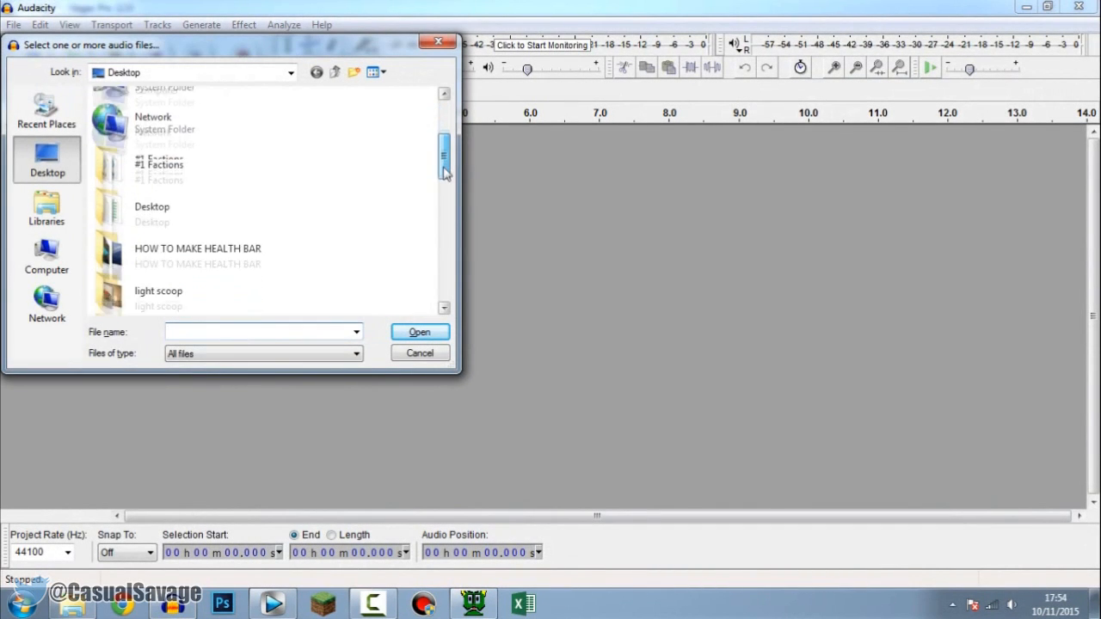
# Load Untitled.wav from the Desktop into Audacity.
pyautogui.scroll(-3)
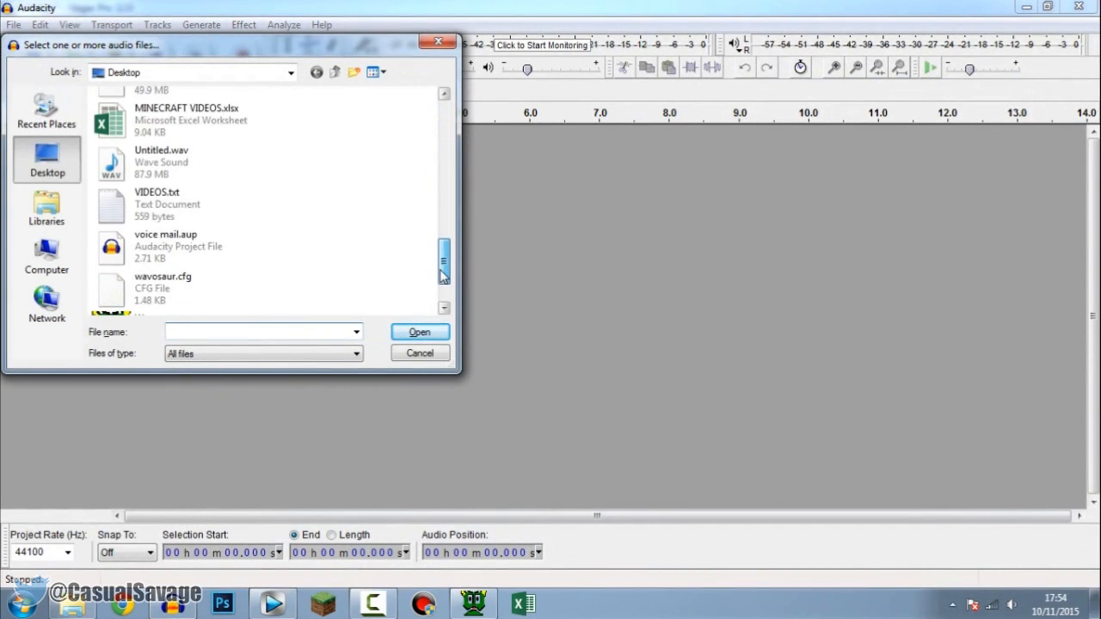
pyautogui.doubleClick(162, 150)
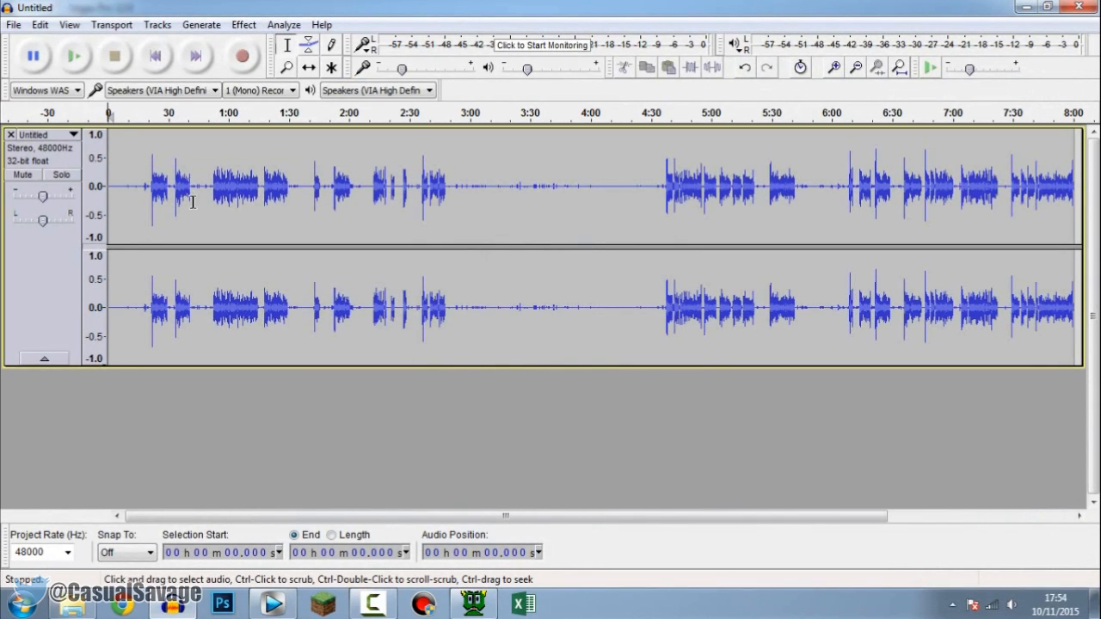
pyautogui.moveTo(285, 67)
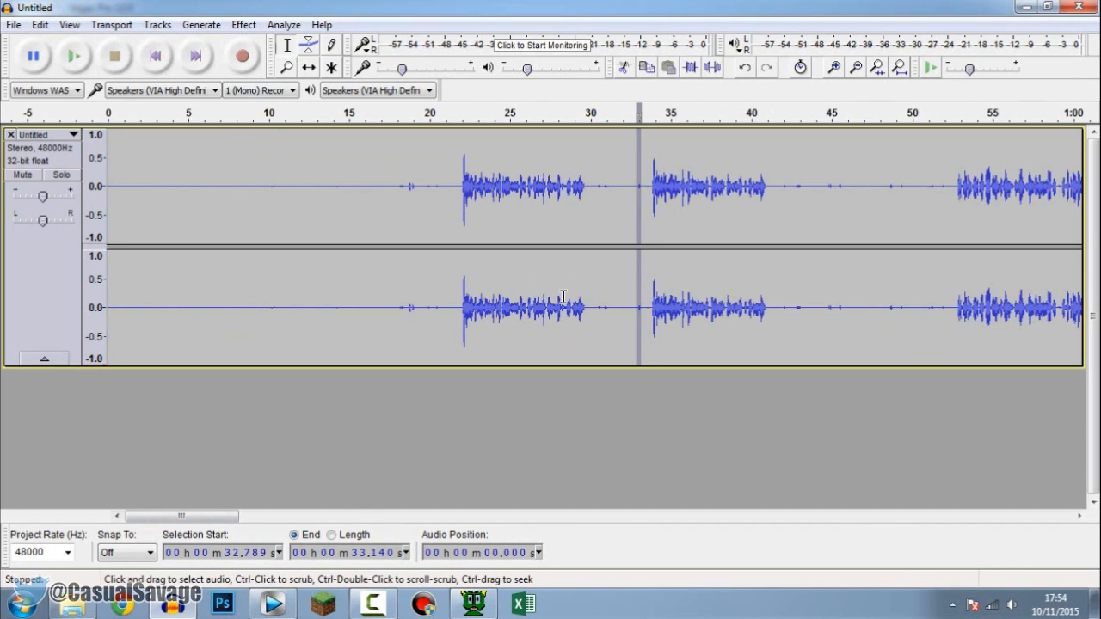
pyautogui.moveTo(264, 182)
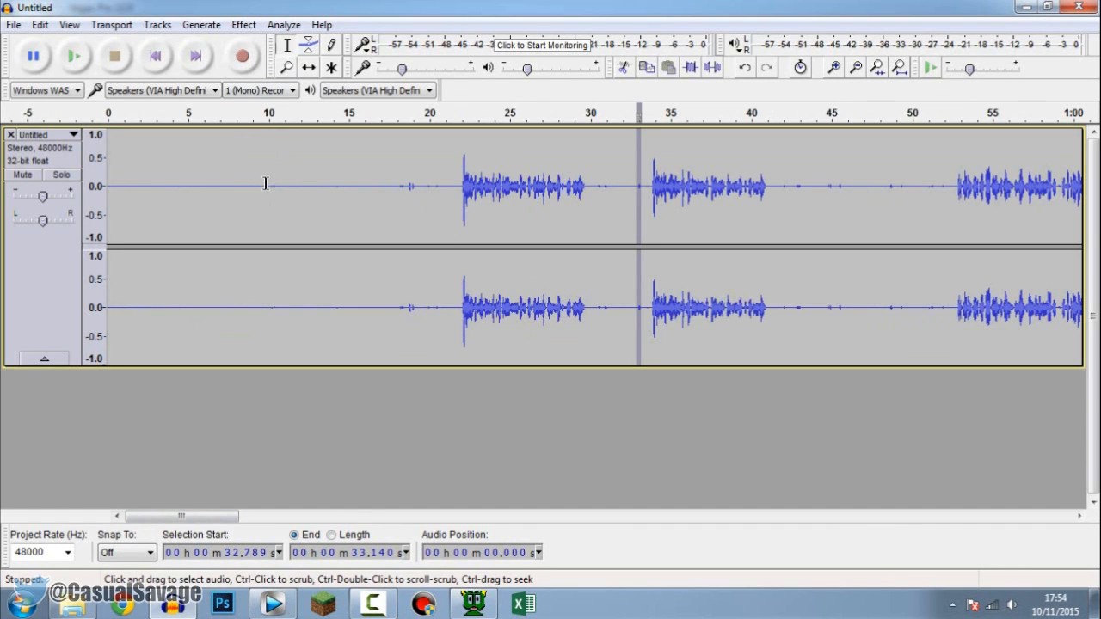
# Select the quiet first ten seconds and listen to them.
pyautogui.moveTo(108, 185); pyautogui.dragTo(267, 186)
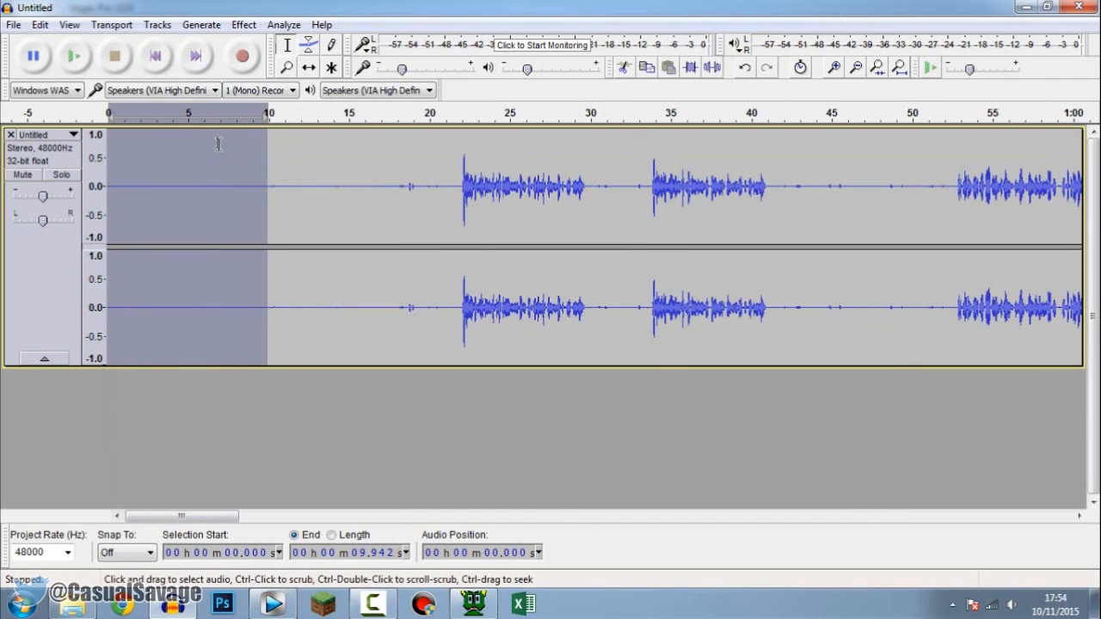
pyautogui.click(73, 55)
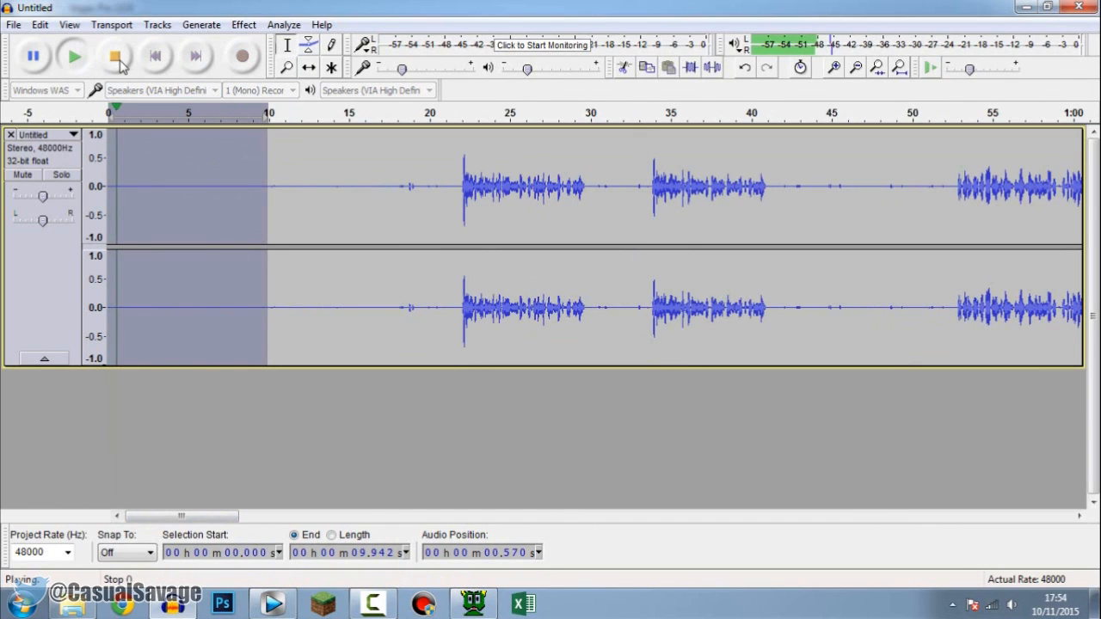
pyautogui.click(113, 55)
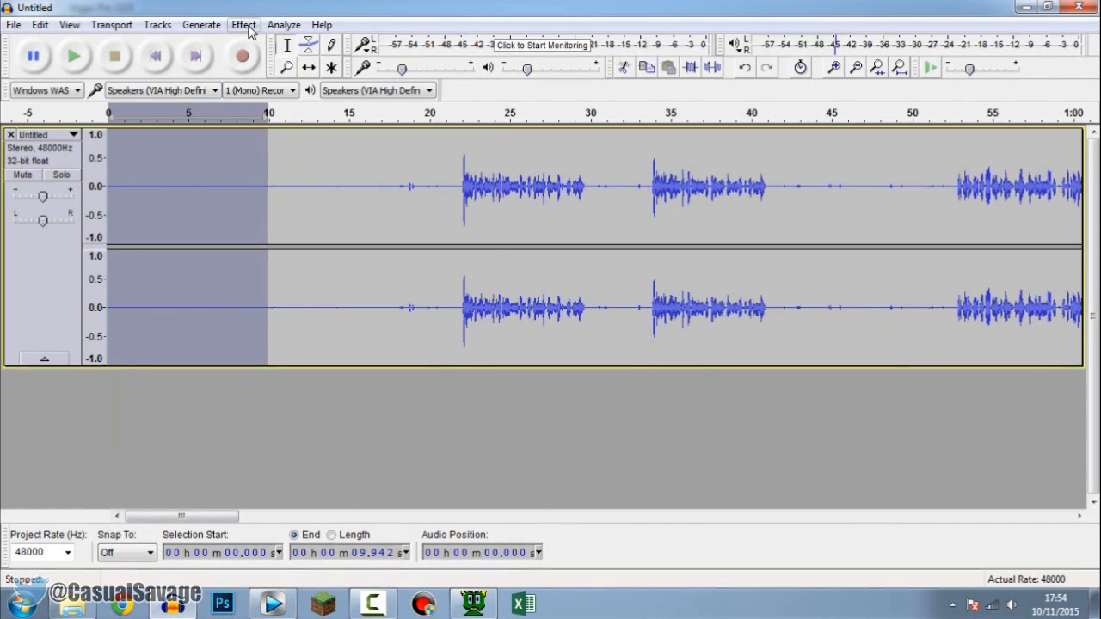
# Apply Noise Reduction from the Effect menu and play back the result.
pyautogui.click(244, 24)
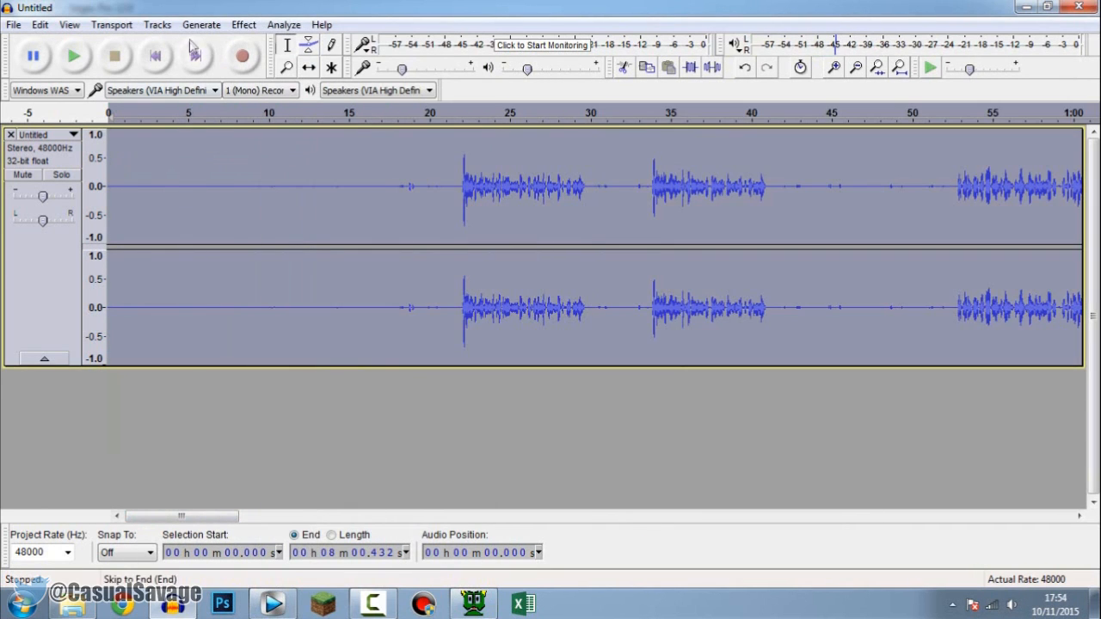
pyautogui.click(242, 24)
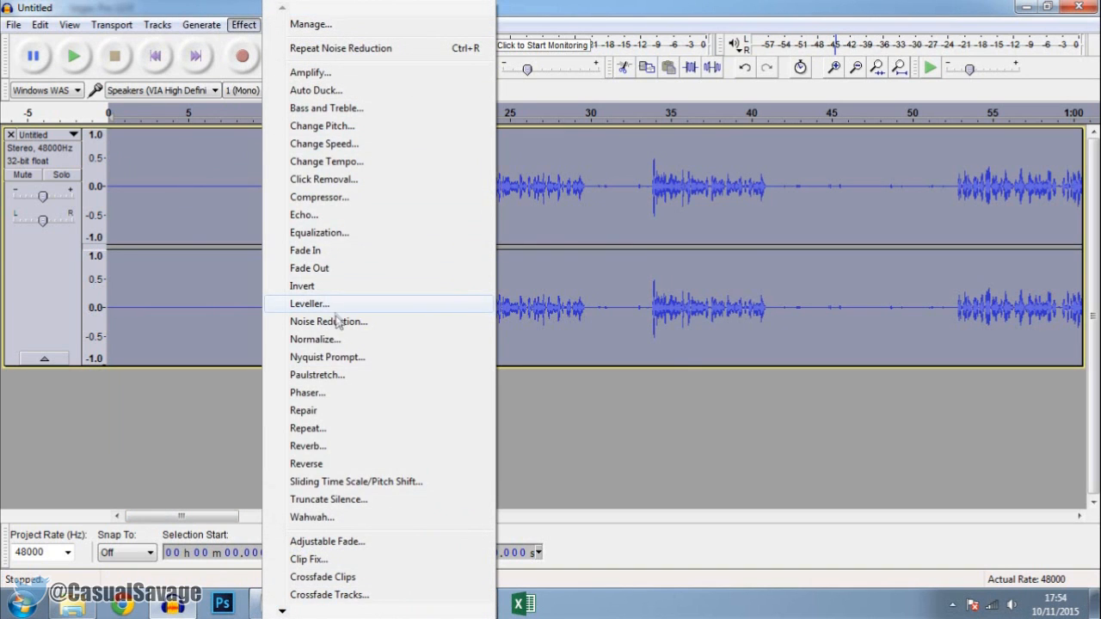
pyautogui.click(326, 322)
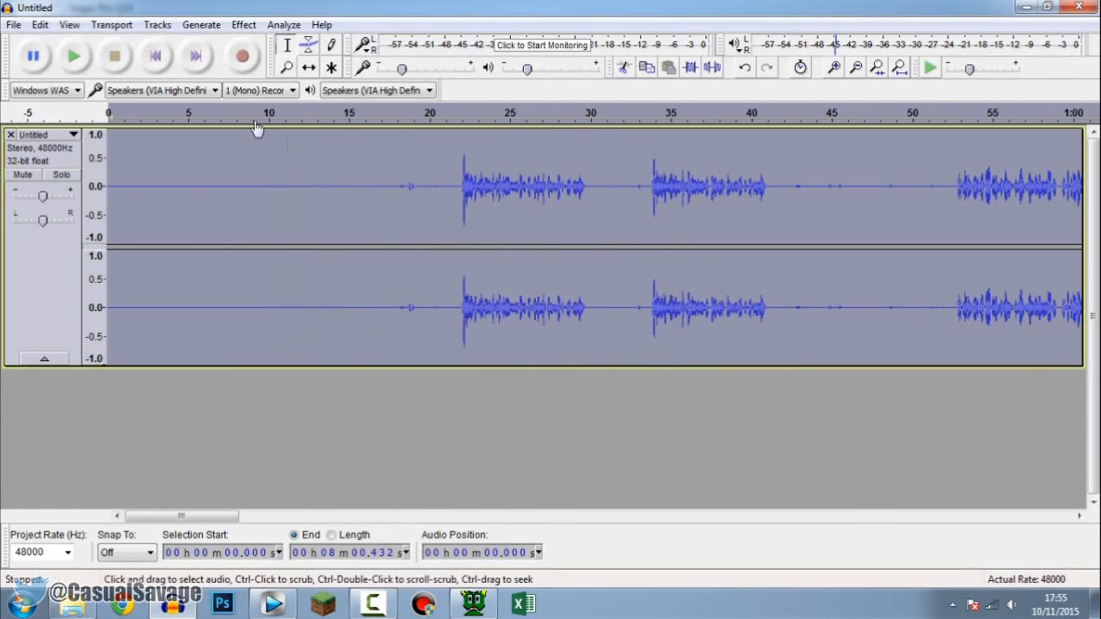
pyautogui.click(74, 56)
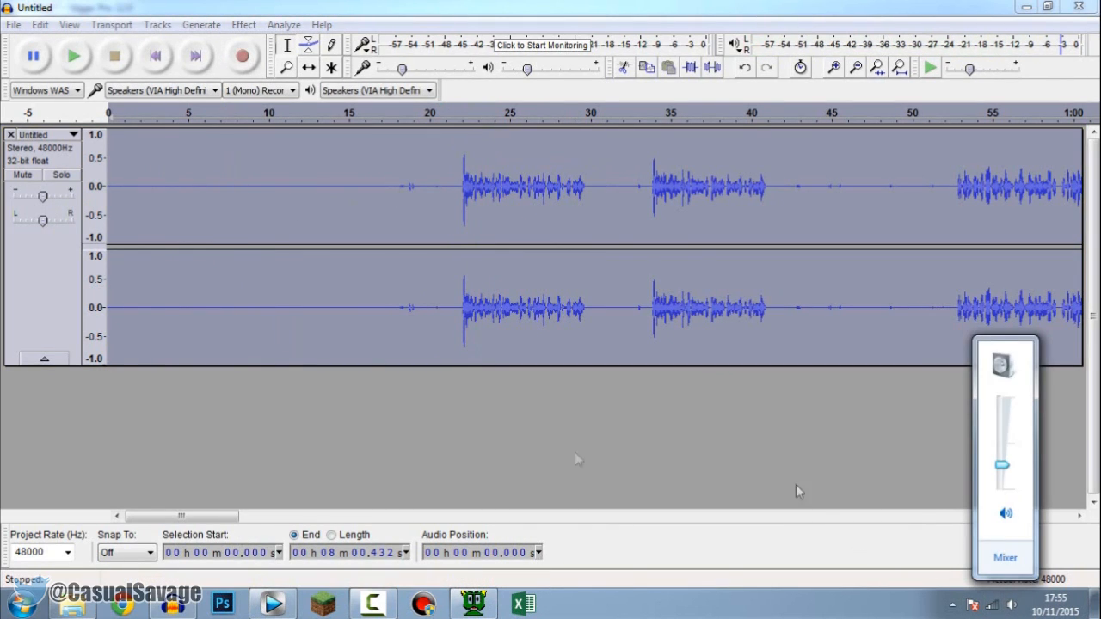
# Raise the track gain and listen to the speech from around 21 seconds.
pyautogui.moveTo(106, 186); pyautogui.dragTo(451, 186)
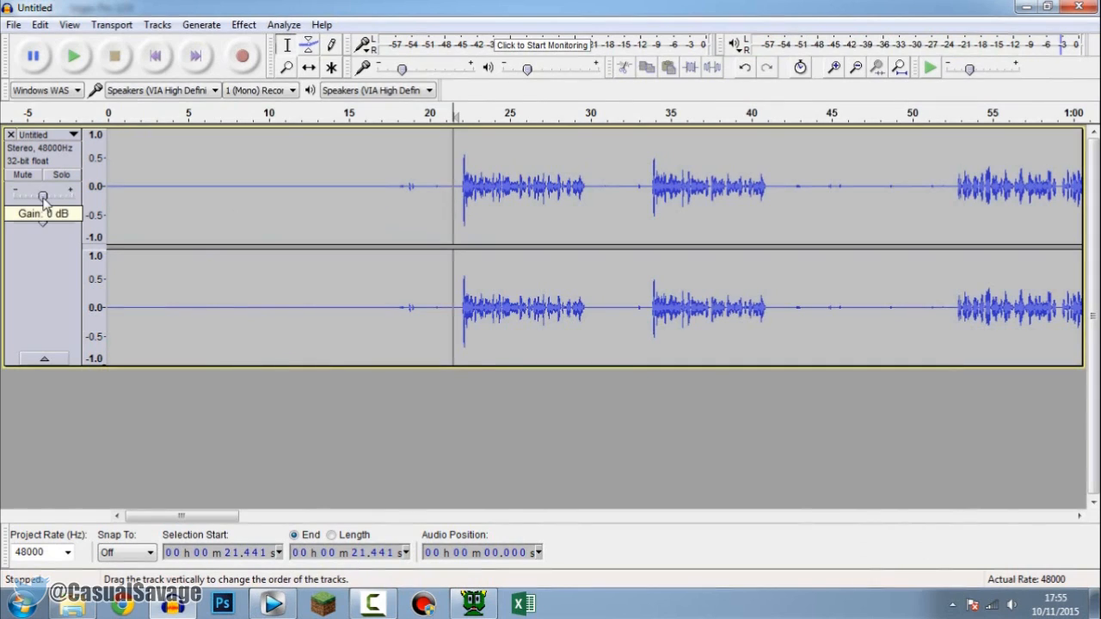
pyautogui.moveTo(43, 196); pyautogui.dragTo(50, 196)
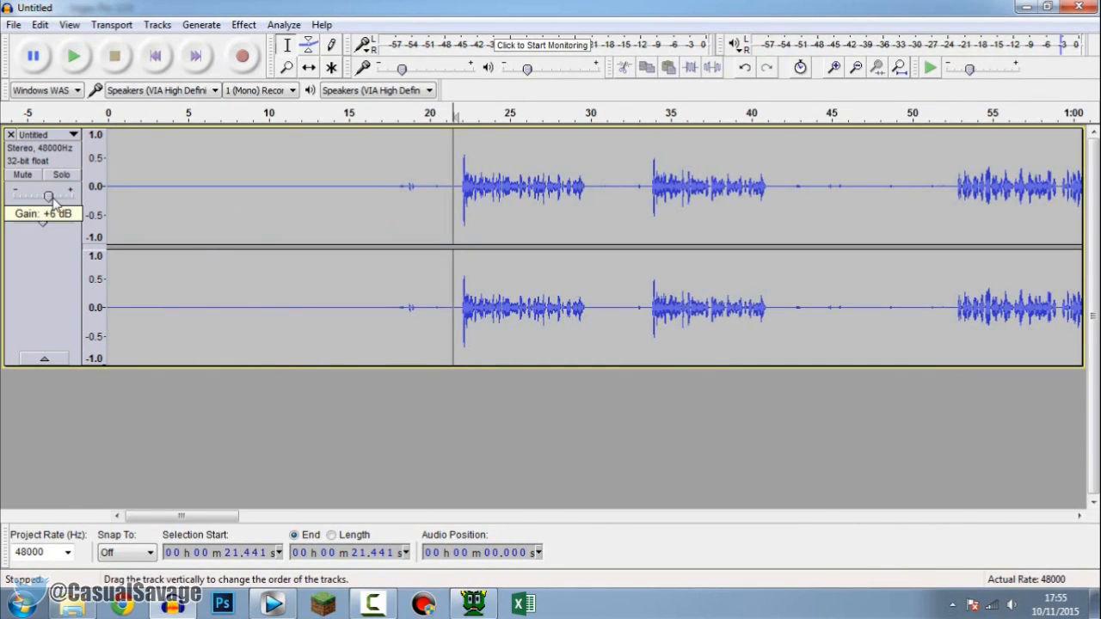
pyautogui.moveTo(461, 128)
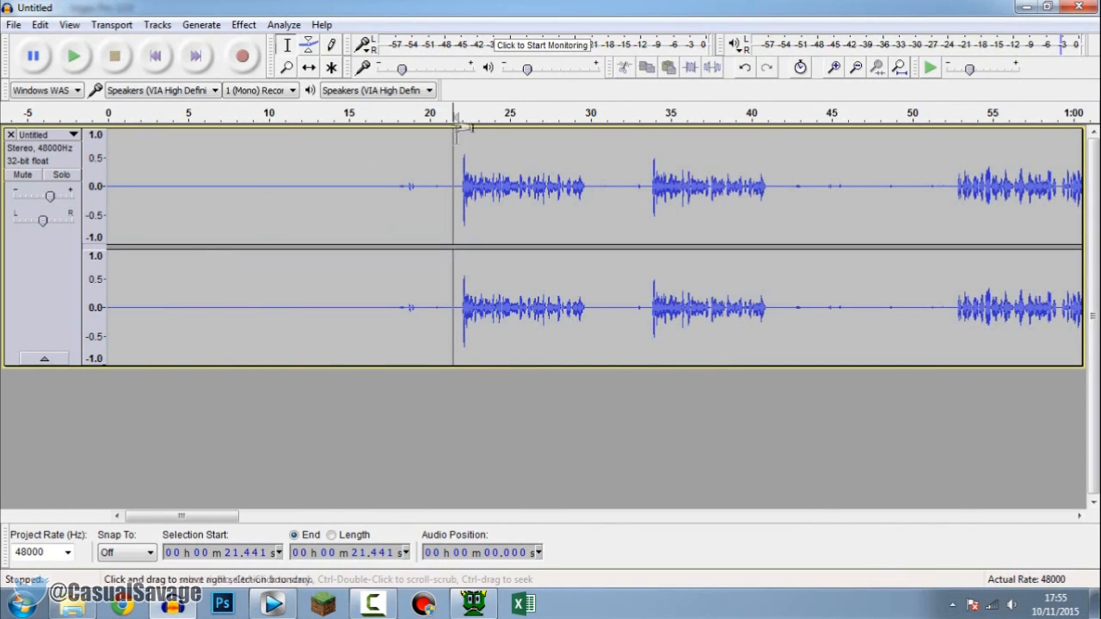
pyautogui.click(461, 114)
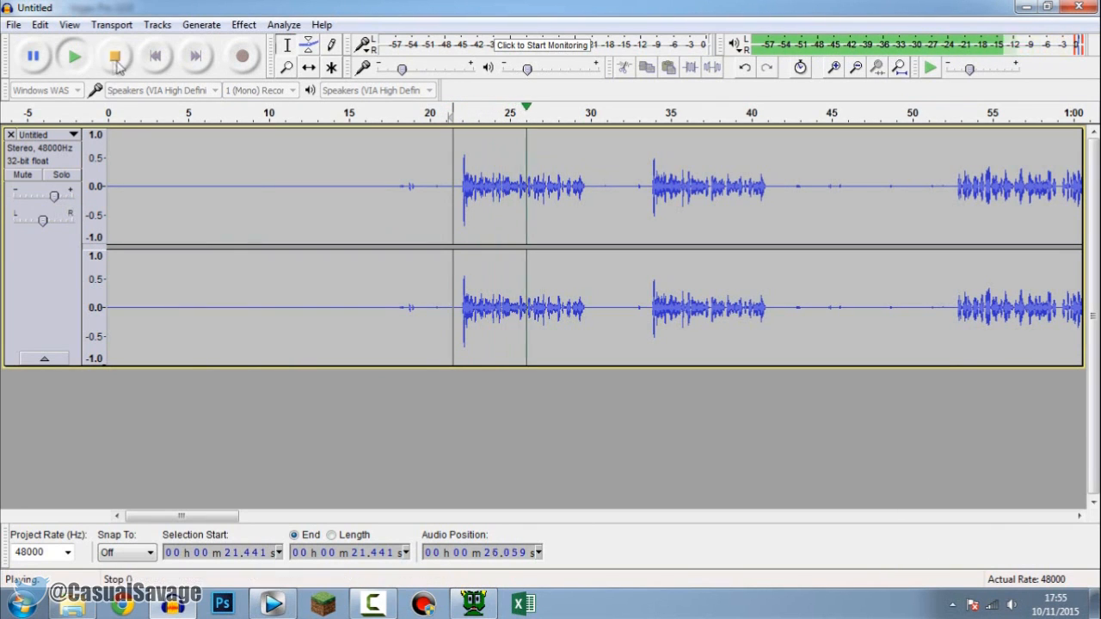
pyautogui.click(114, 55)
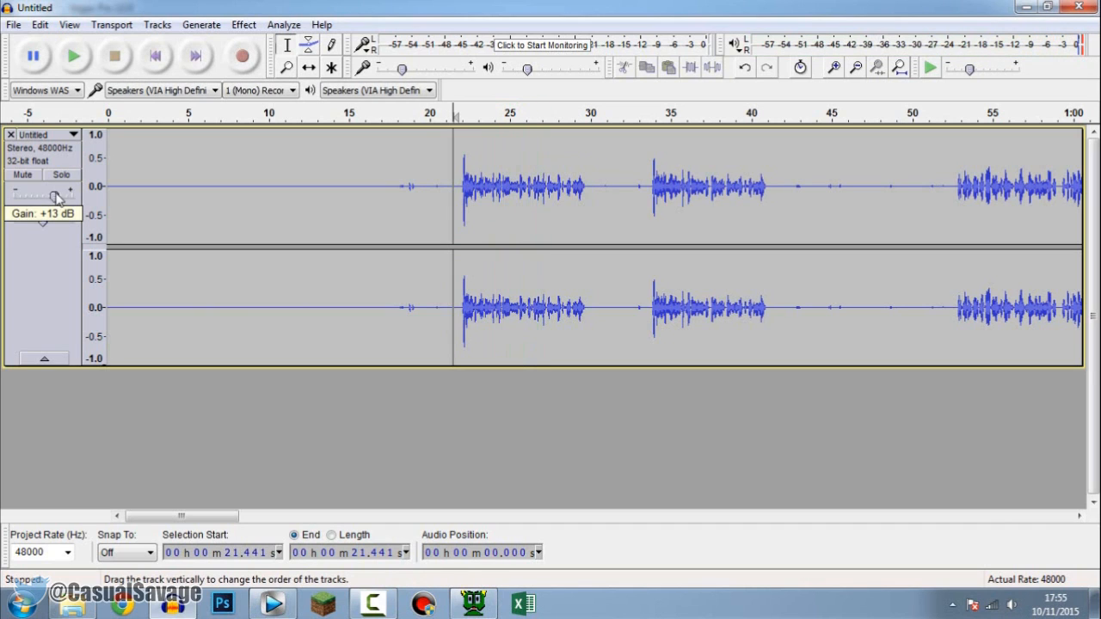
# Push the track gain up to +13 dB and replay the louder speech.
pyautogui.moveTo(55, 196); pyautogui.dragTo(62, 196)
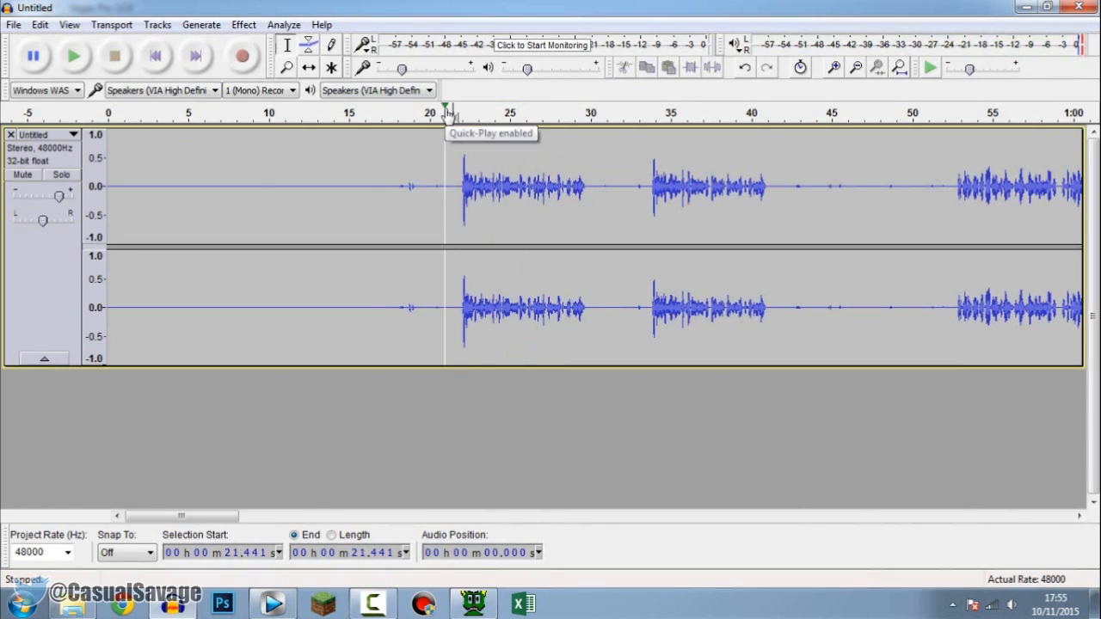
pyautogui.click(74, 55)
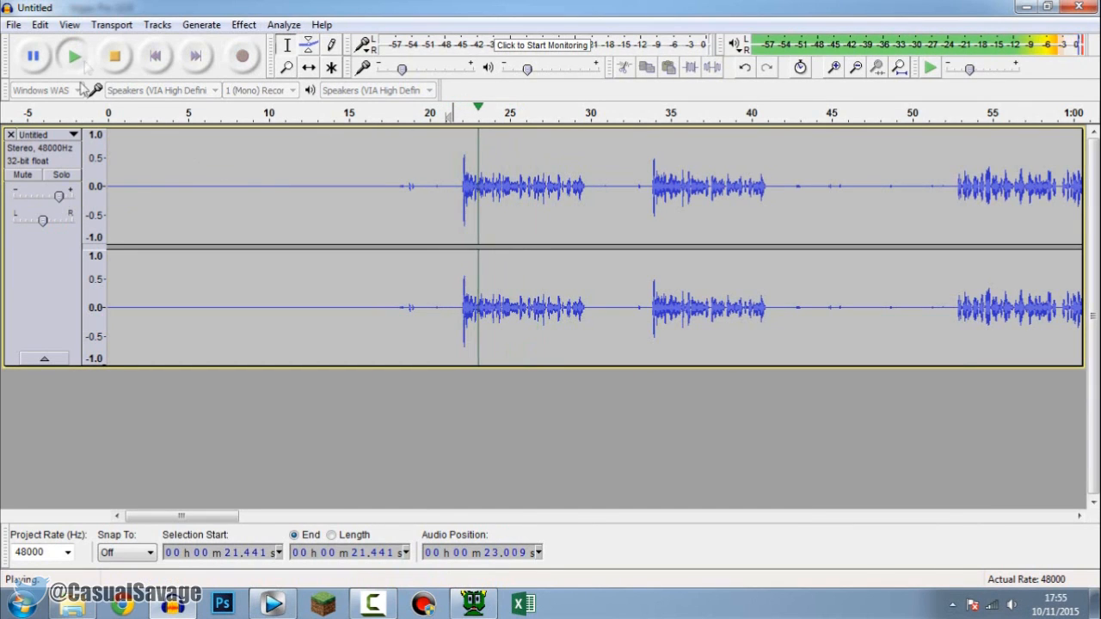
pyautogui.click(114, 55)
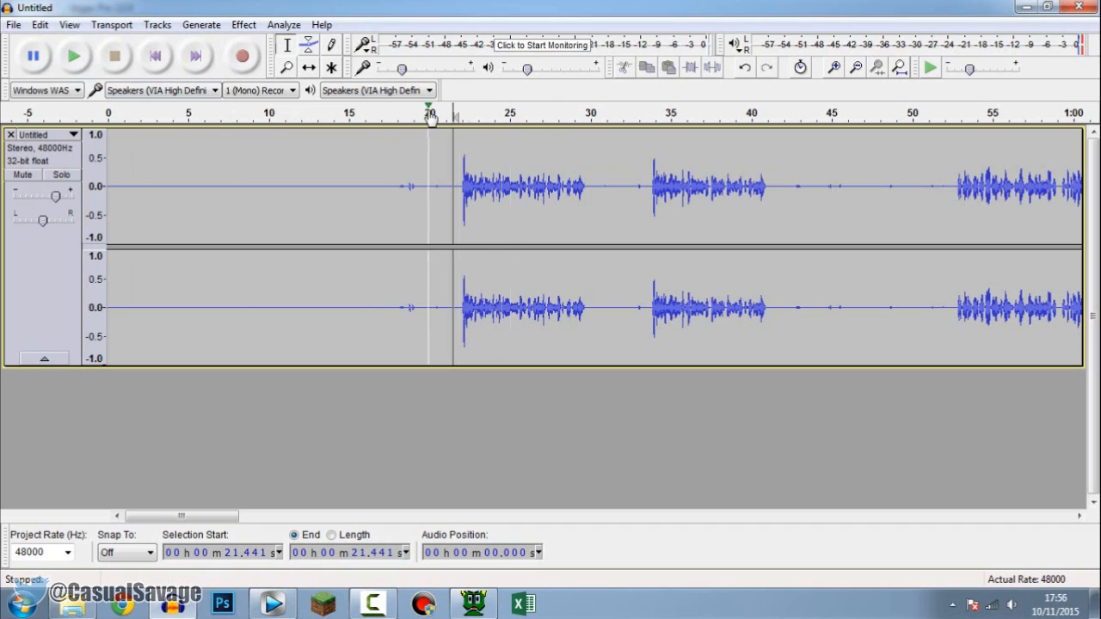
pyautogui.click(74, 55)
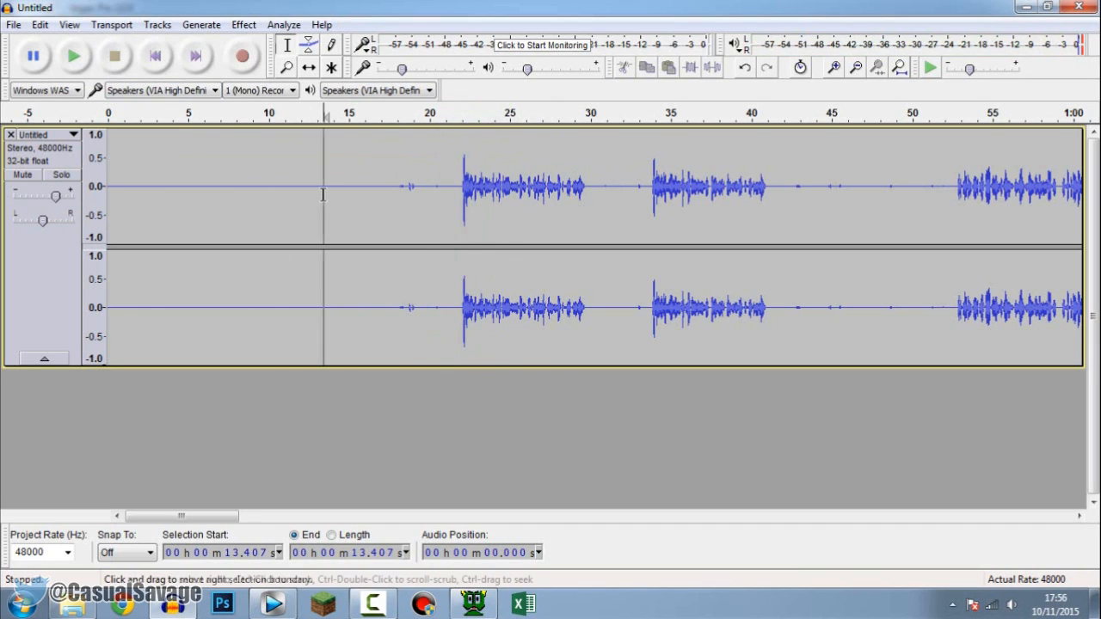
# Export the processed audio to a file on the Desktop.
pyautogui.click(14, 24)
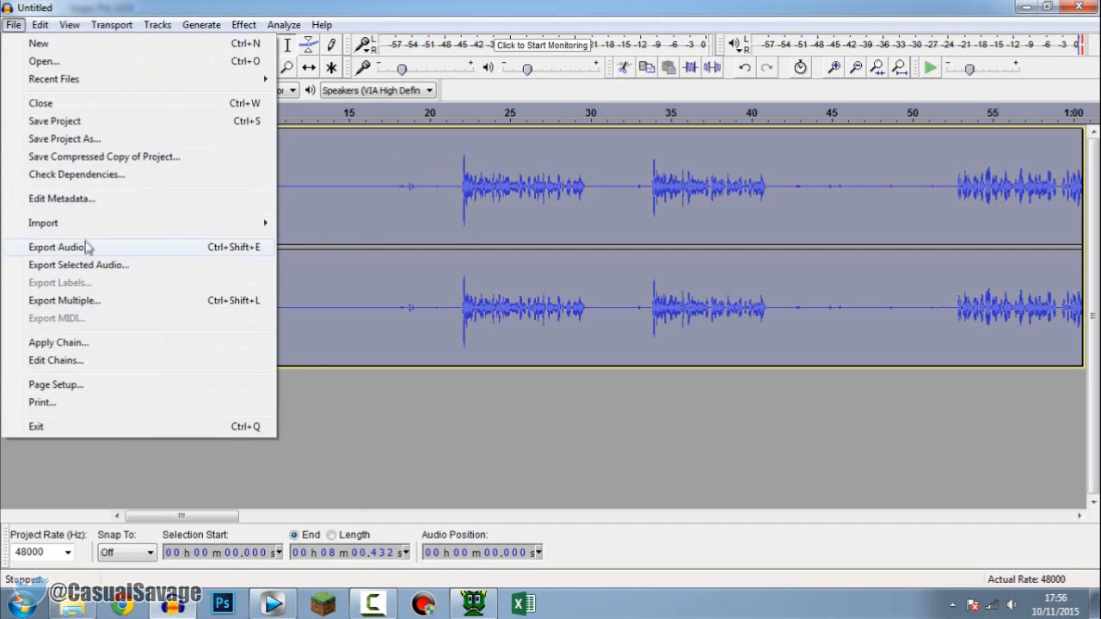
pyautogui.click(55, 248)
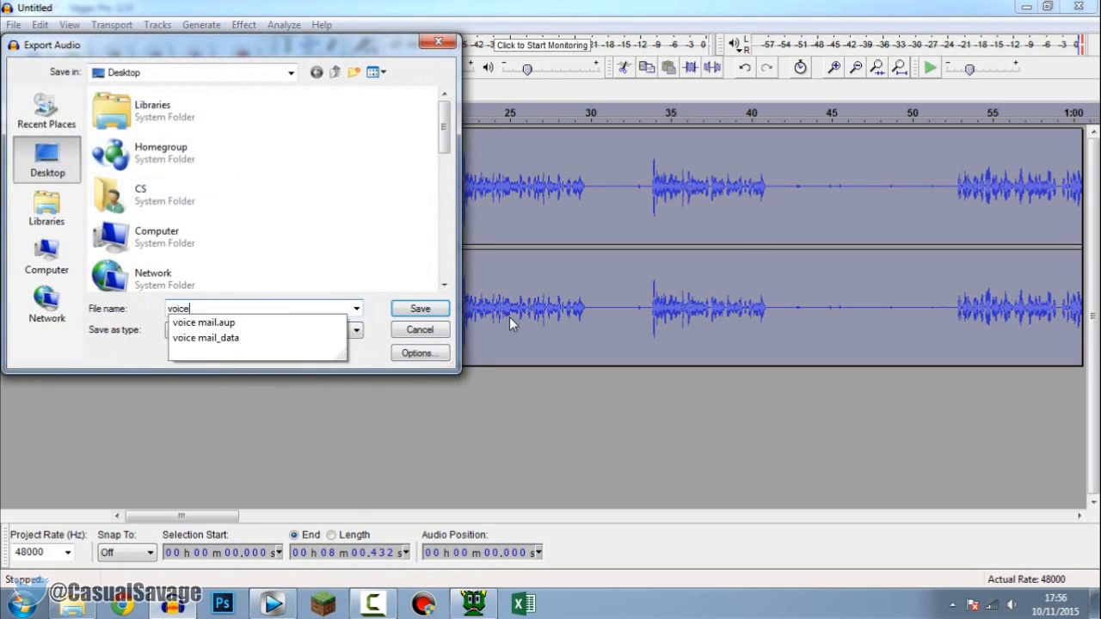
pyautogui.click(419, 308)
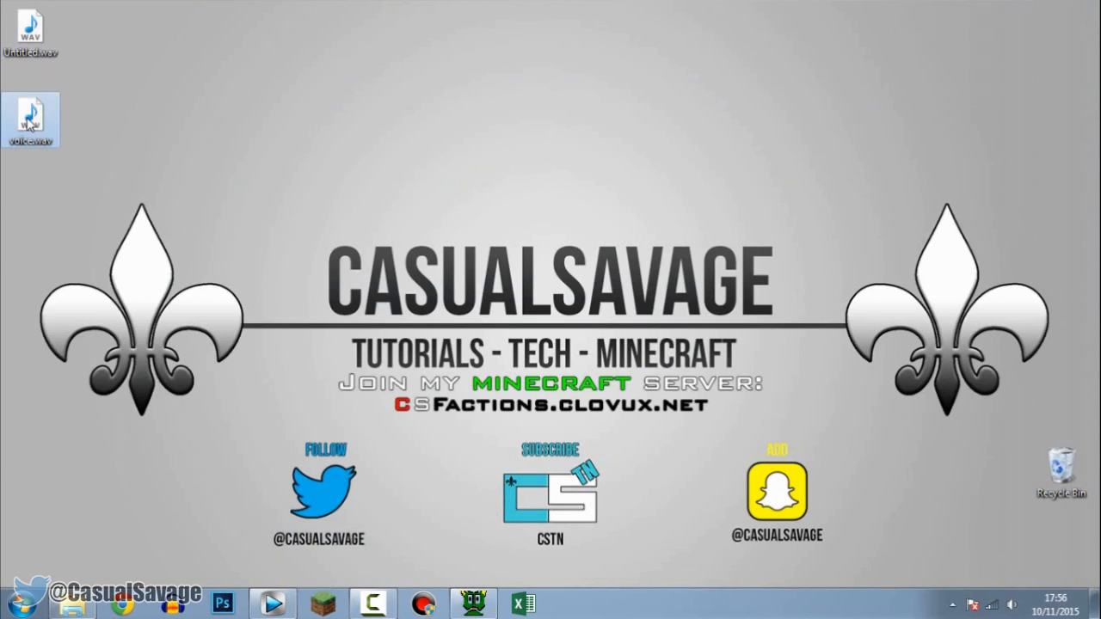
pyautogui.moveTo(273, 602)
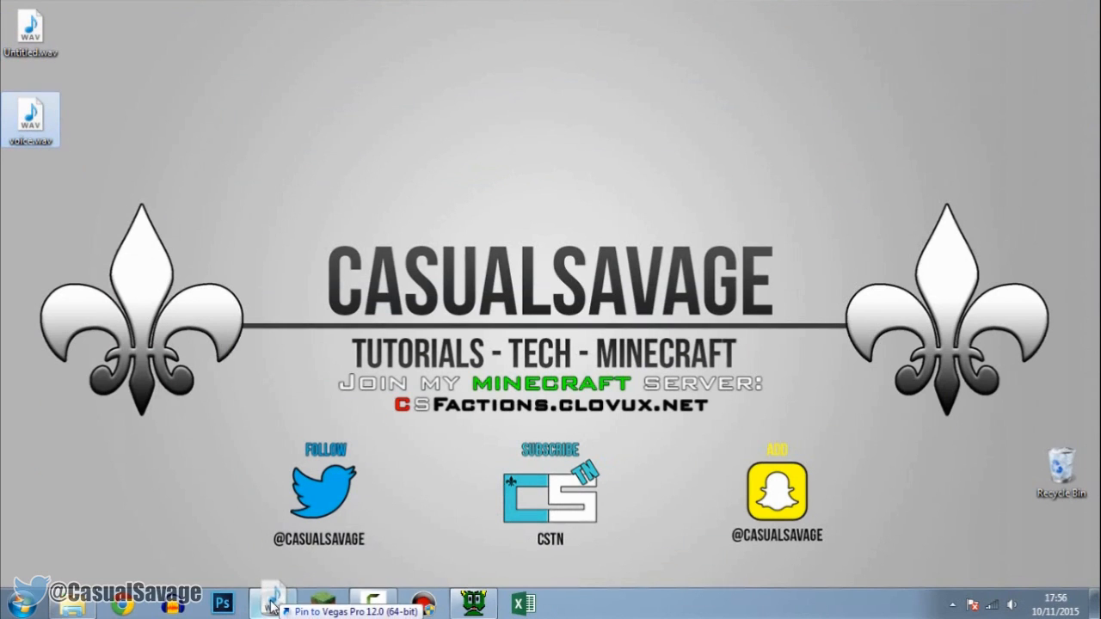
# Drop the exported voice.wav into the Vegas timeline as a new audio track.
pyautogui.click(272, 602)
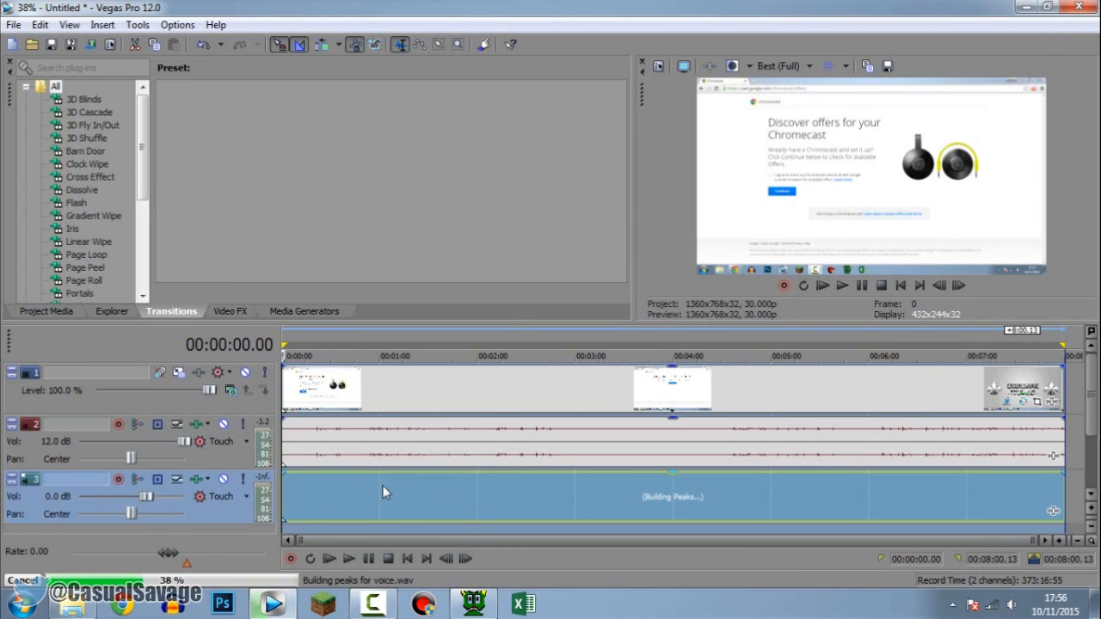